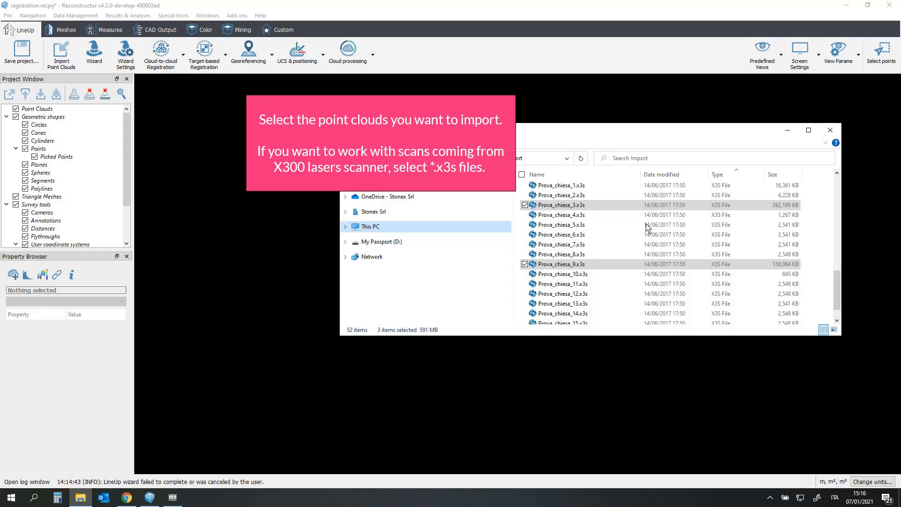
mouse_move(587, 206)
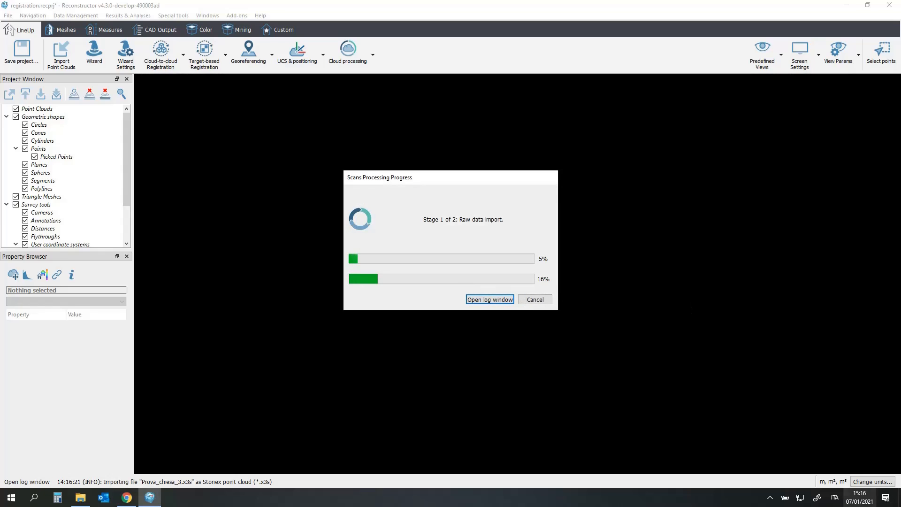
Step: Load the three Prova_chiesa scans so their separate church point clouds show in 3D
right_click(59, 127)
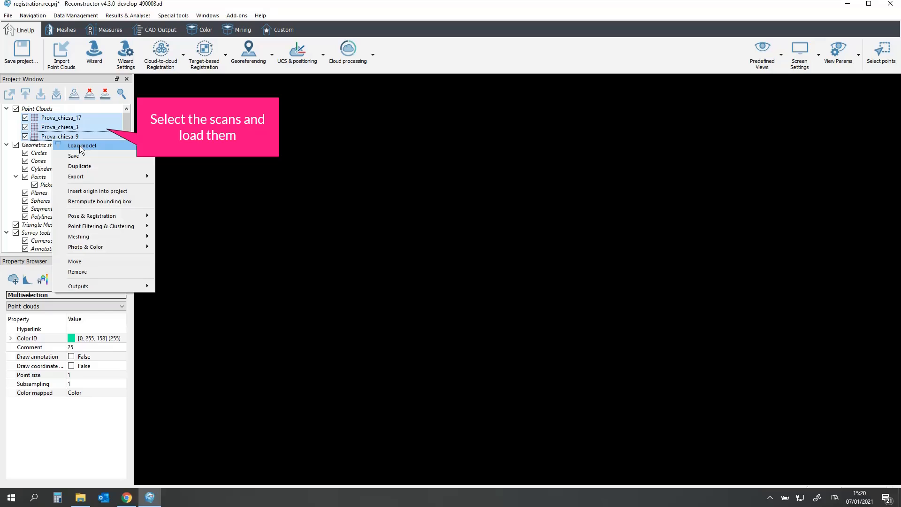
left_click(82, 146)
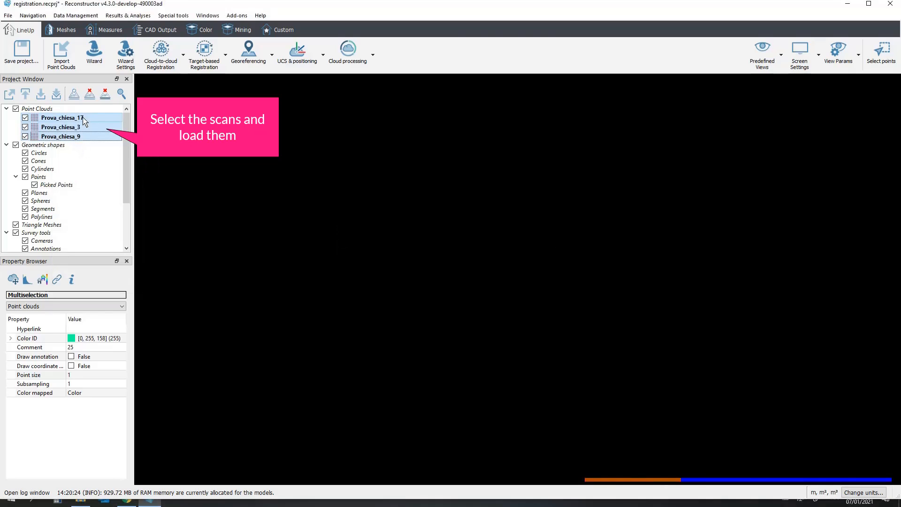
left_click(60, 136)
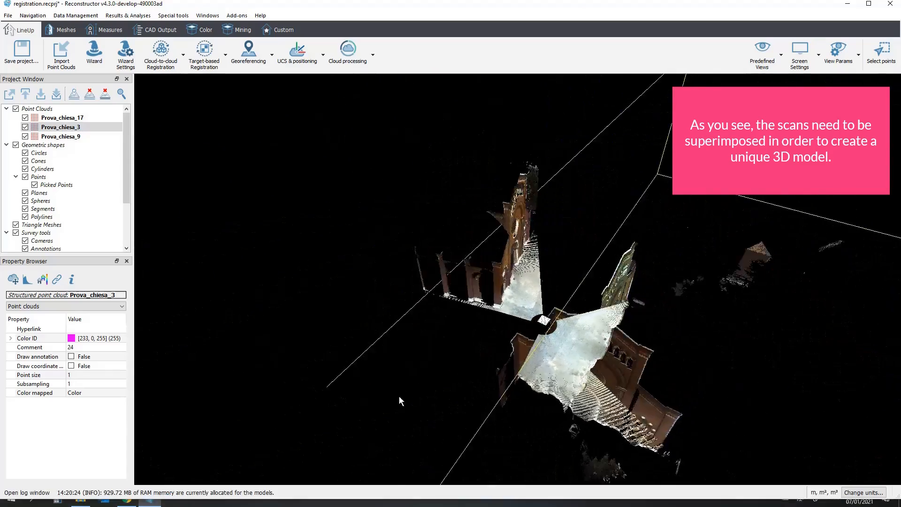
left_click(125, 54)
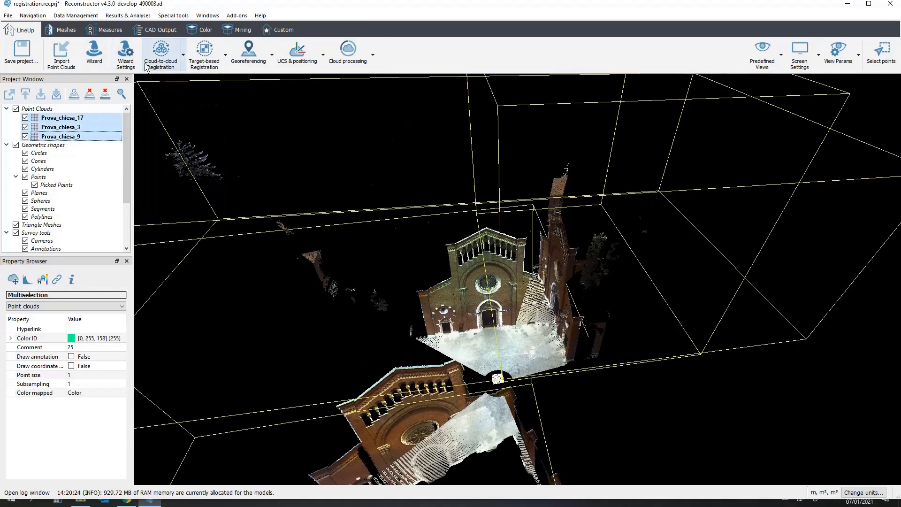
Step: Run Fast automatic preregistration with Prova_chiesa_17 as the fixed reference scan
left_click(160, 52)
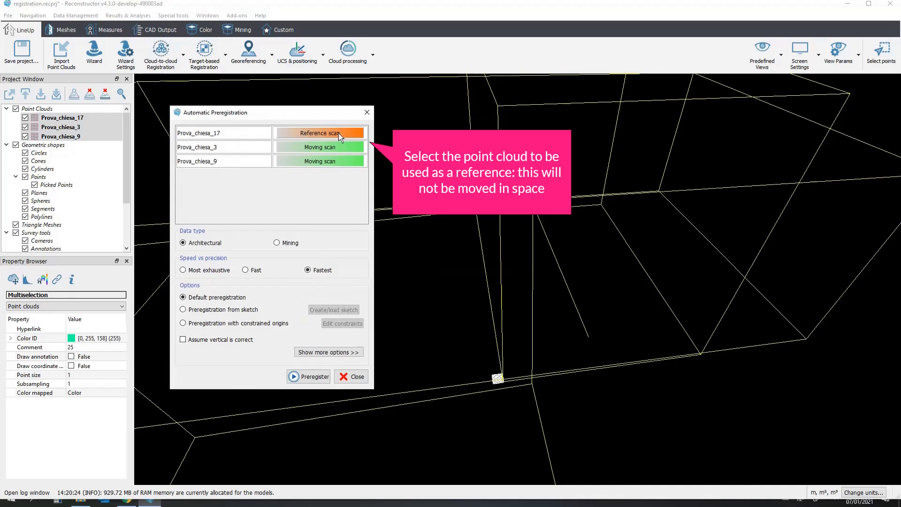
mouse_move(319, 173)
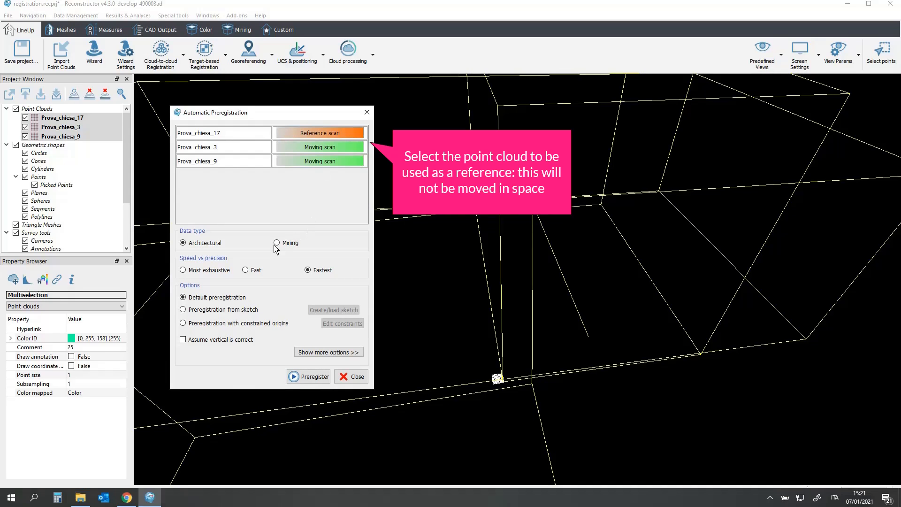
left_click(246, 270)
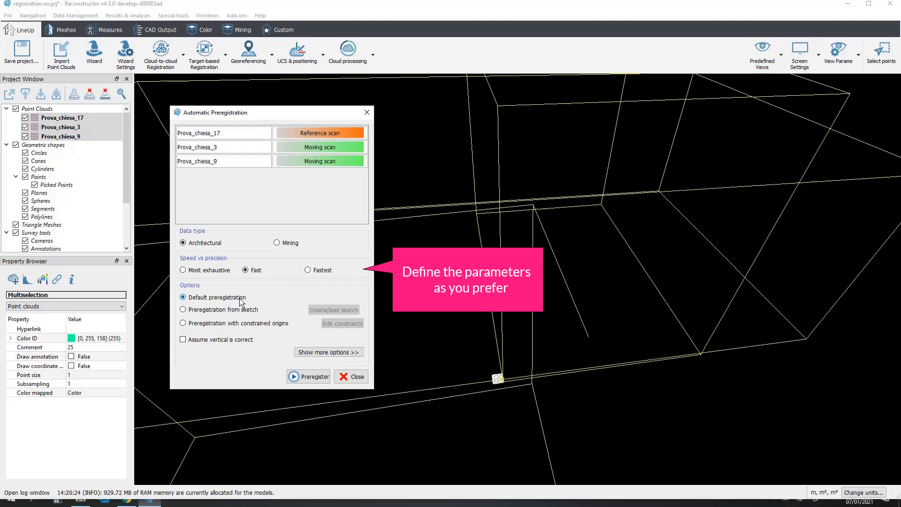
left_click(312, 377)
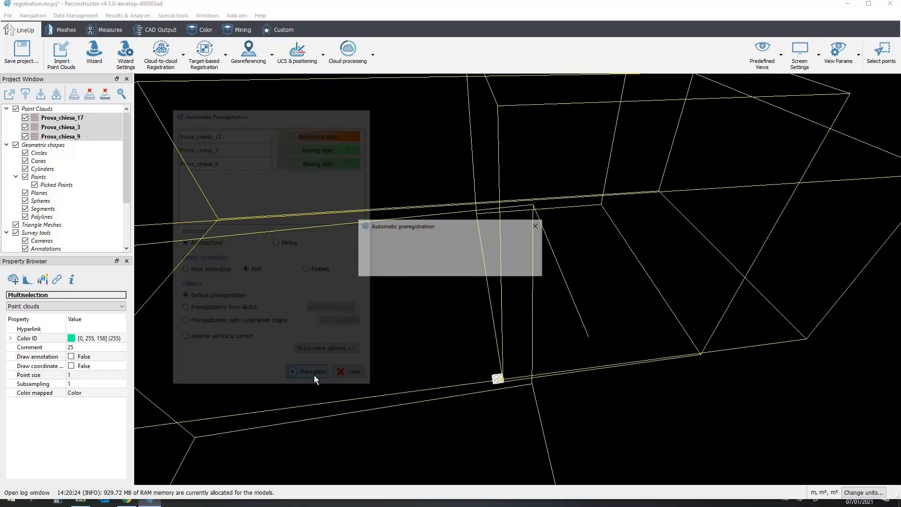
left_click(307, 372)
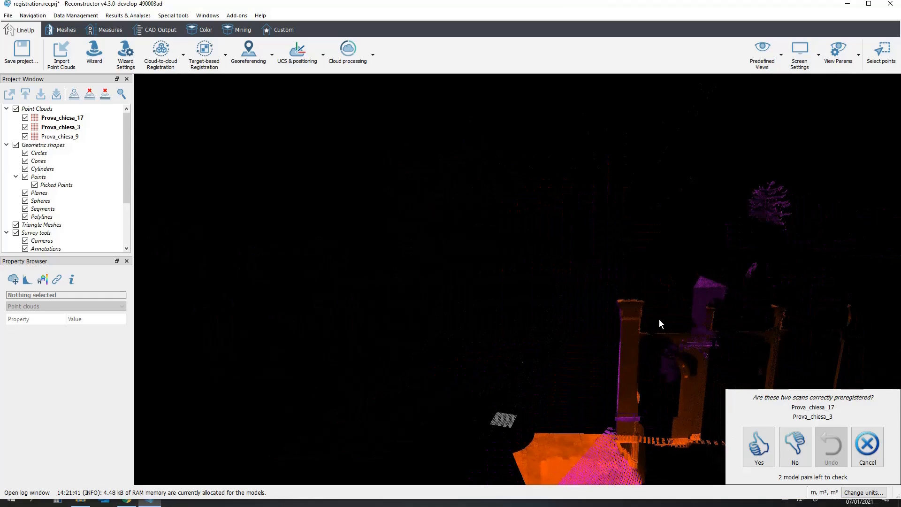
Step: Accept the Prova_chiesa_17/3 and Prova_chiesa_3/9 pairings and dismiss the finished message
left_click(839, 51)
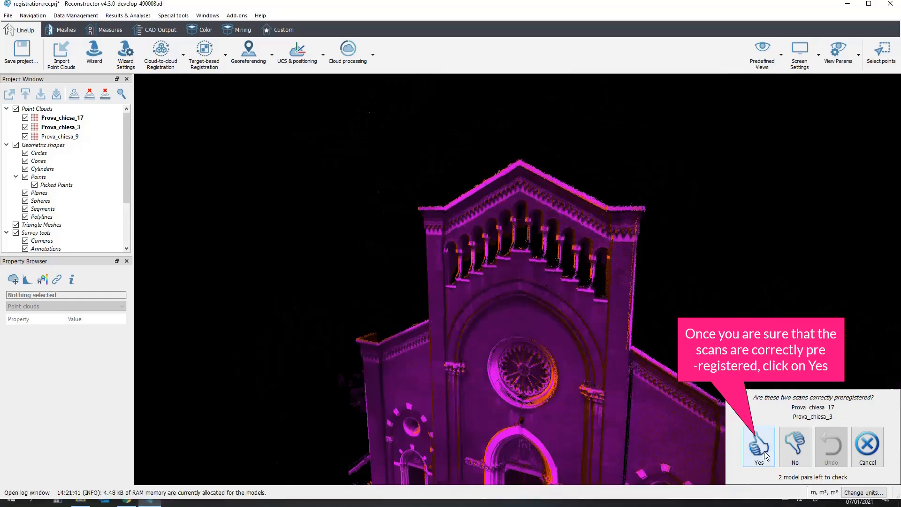
left_click(759, 447)
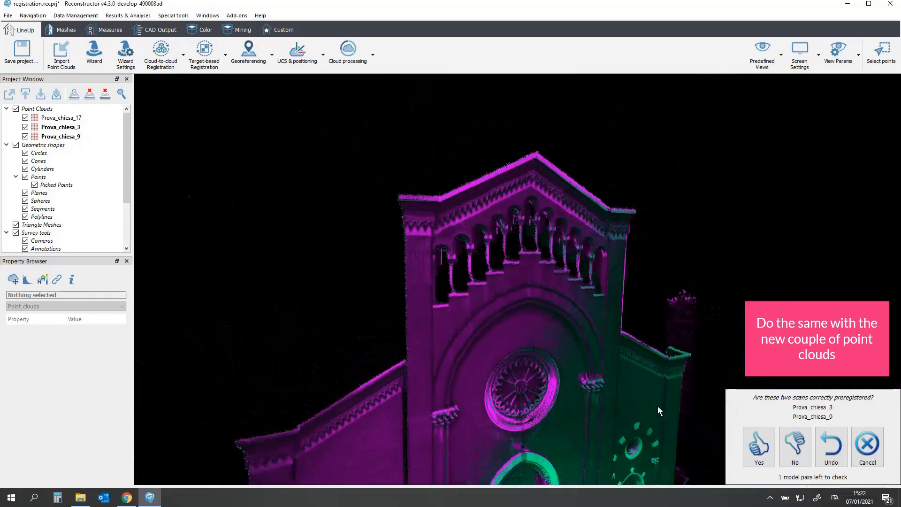
left_click(839, 55)
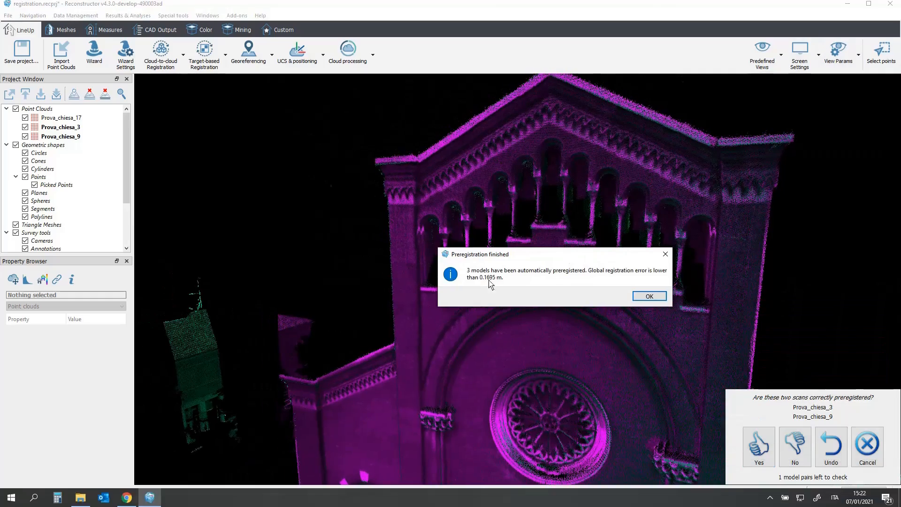
left_click(648, 296)
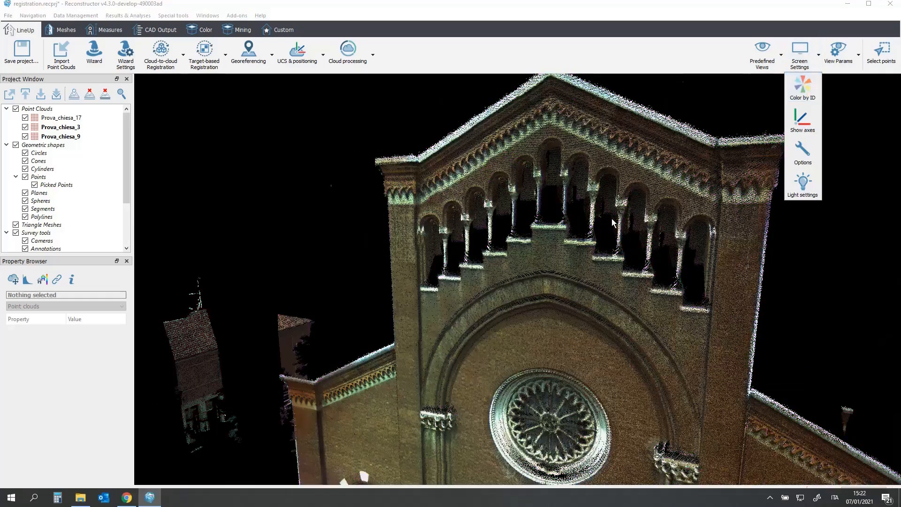
Step: Load Prova_chiesa_17 and start manual pre-registration with Prova_chiesa_3 from the cloud-to-cloud tools
right_click(58, 127)
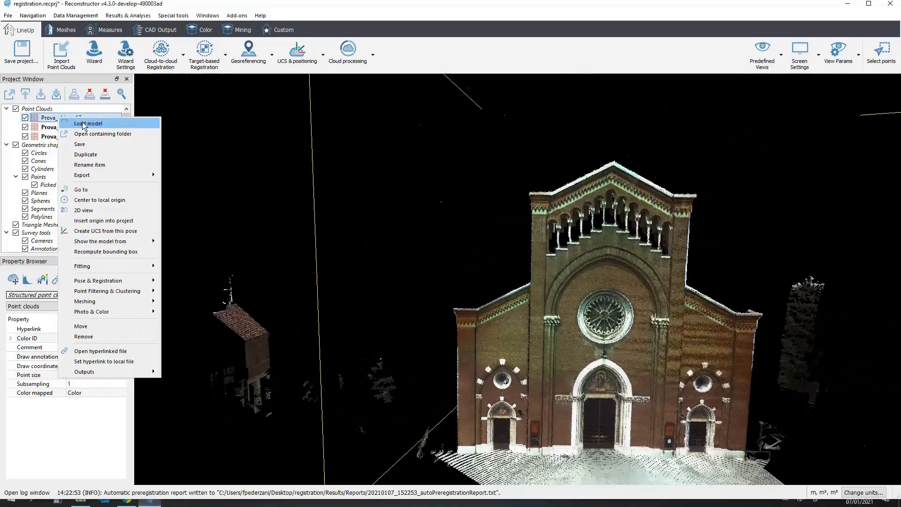
left_click(88, 123)
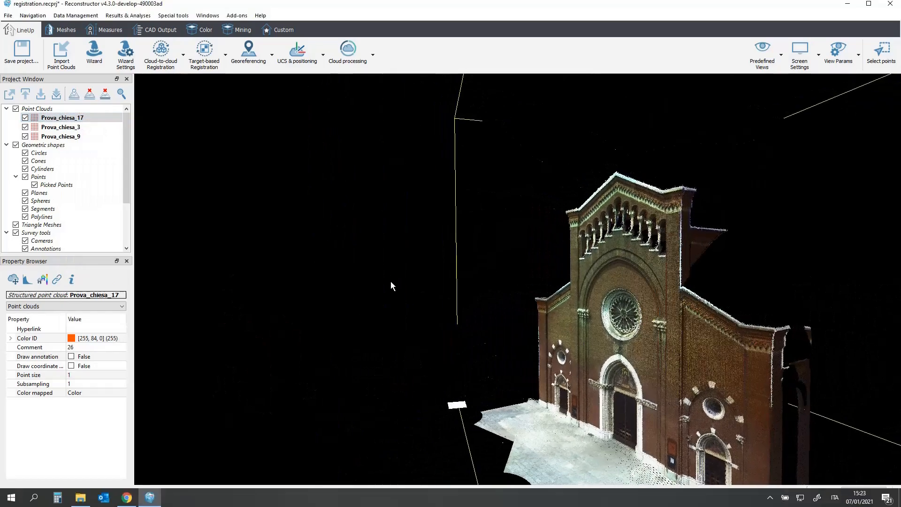
left_click(161, 52)
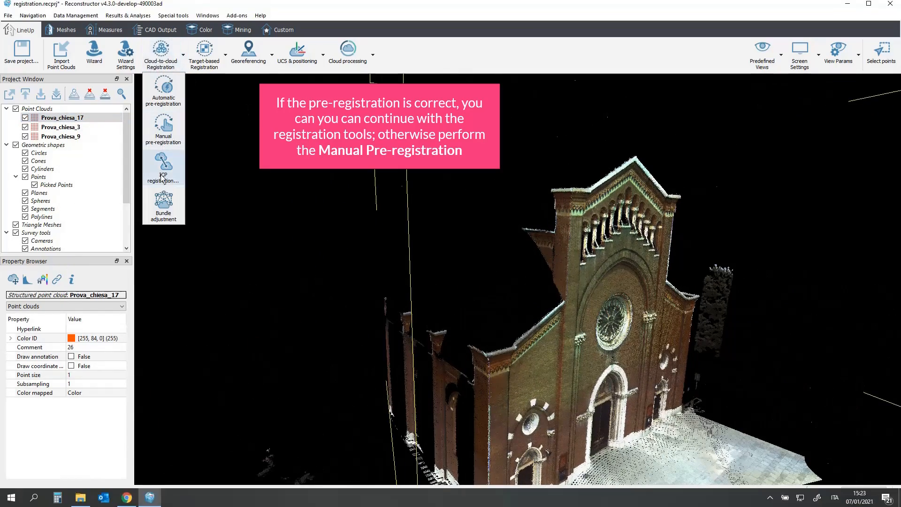
mouse_move(163, 167)
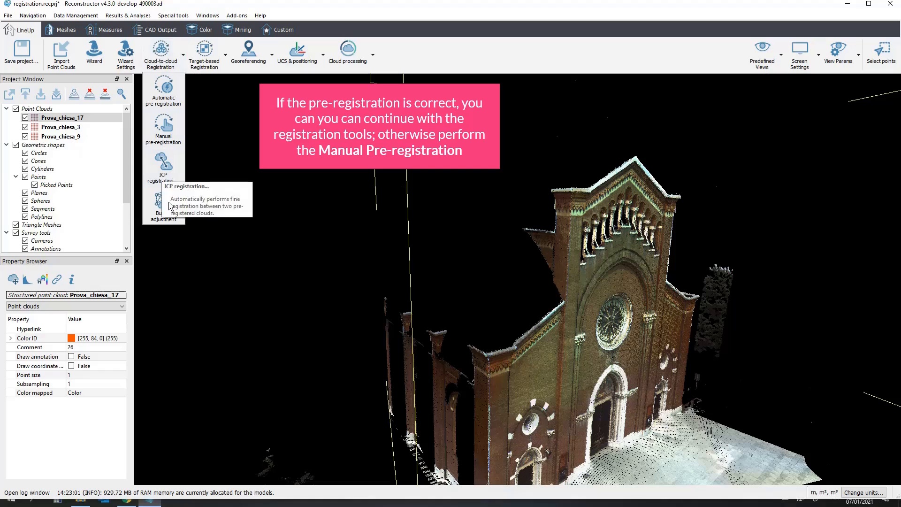
mouse_move(164, 198)
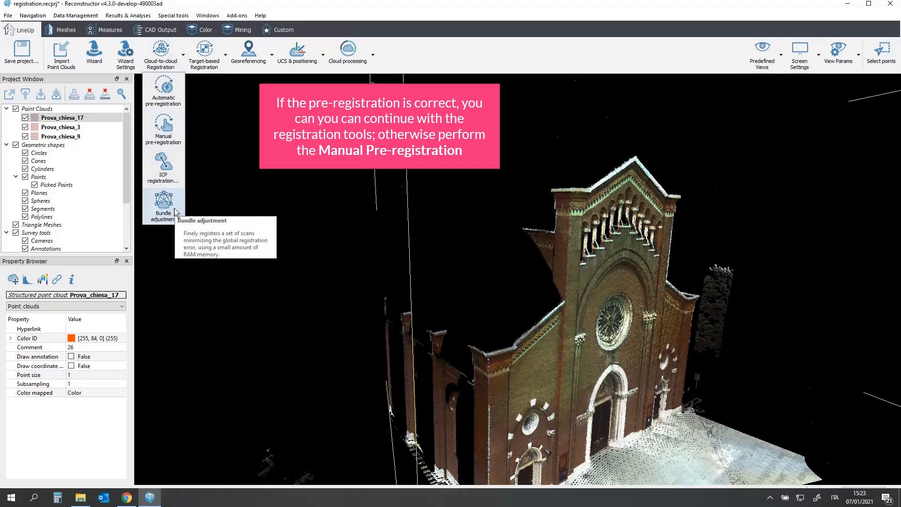
mouse_move(163, 170)
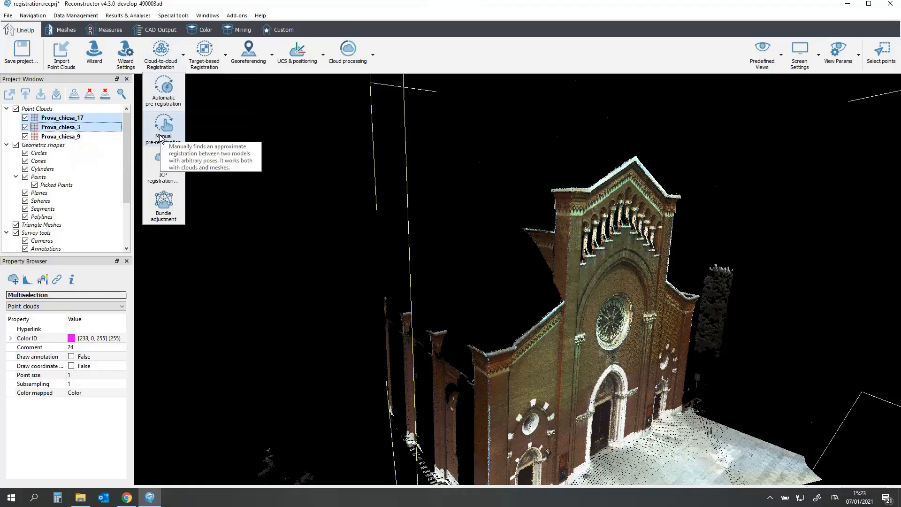
left_click(163, 128)
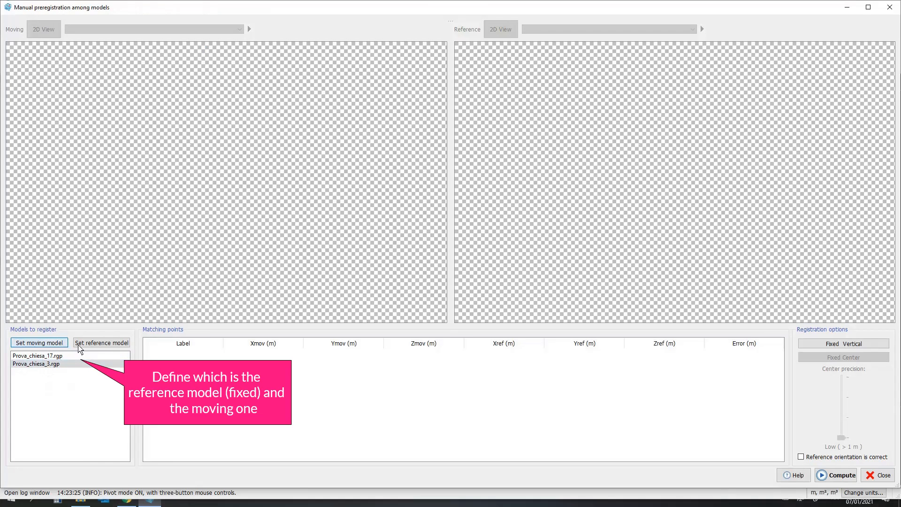
Step: Assign the reference model and boost the moving scan's reflectance contrast via the histogram
left_click(39, 343)
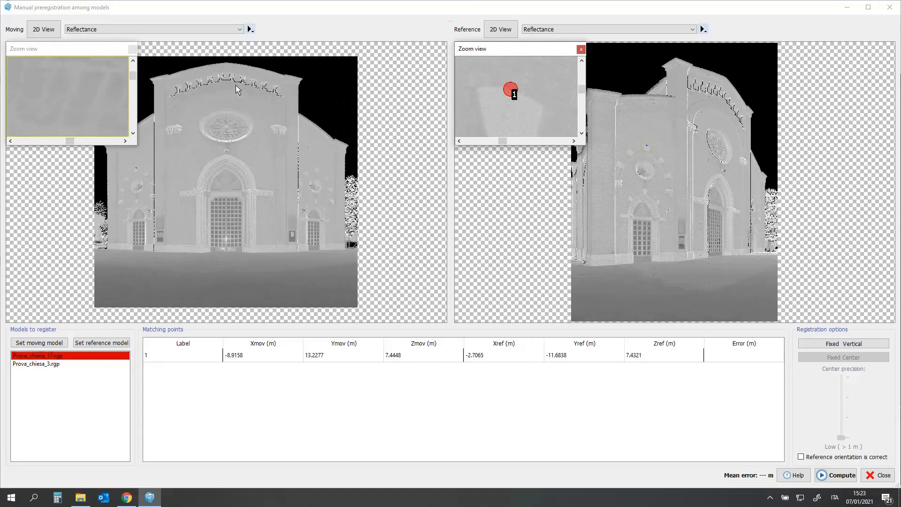
left_click(247, 30)
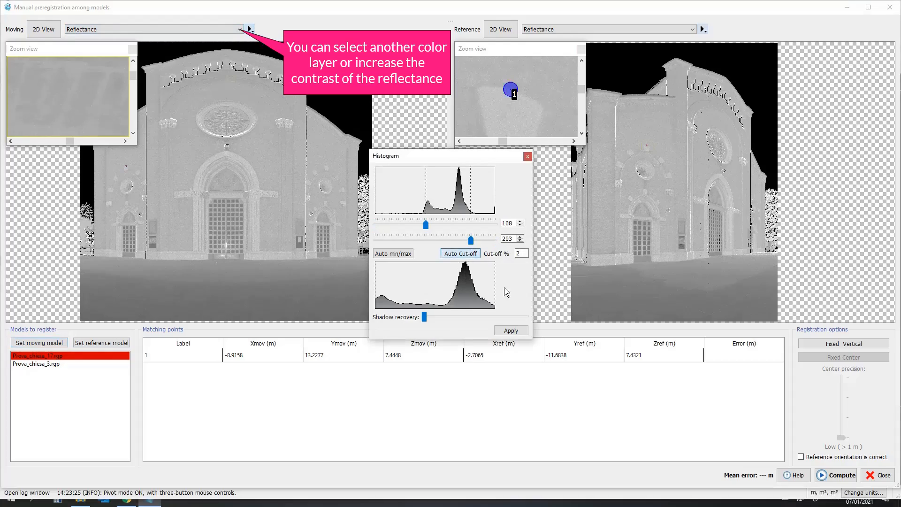
left_click(526, 156)
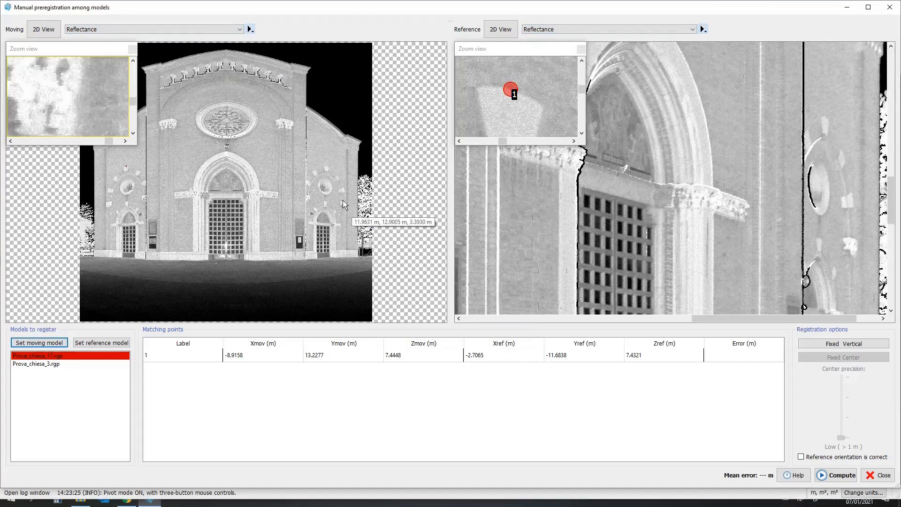
Step: Match three facade points, compute the 0.0089 m registration and apply the transform
left_click(807, 129)
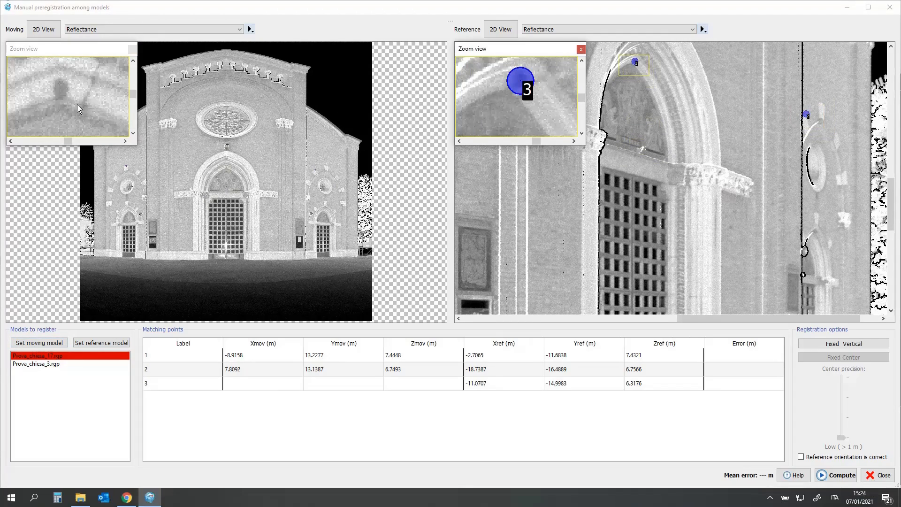
left_click(835, 475)
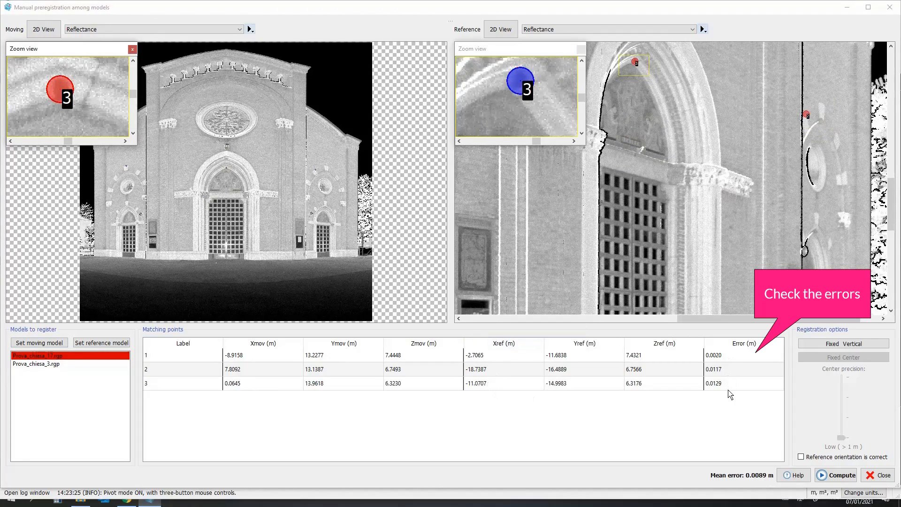
left_click(839, 475)
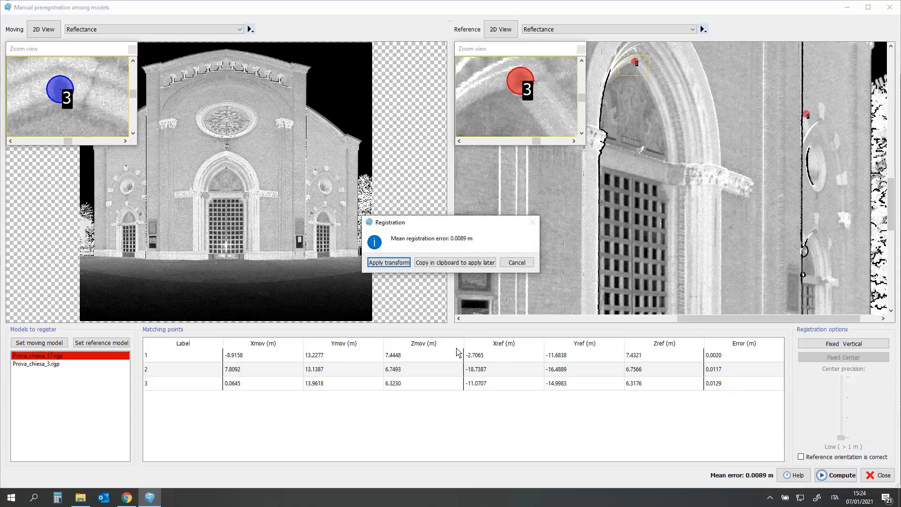
left_click(388, 262)
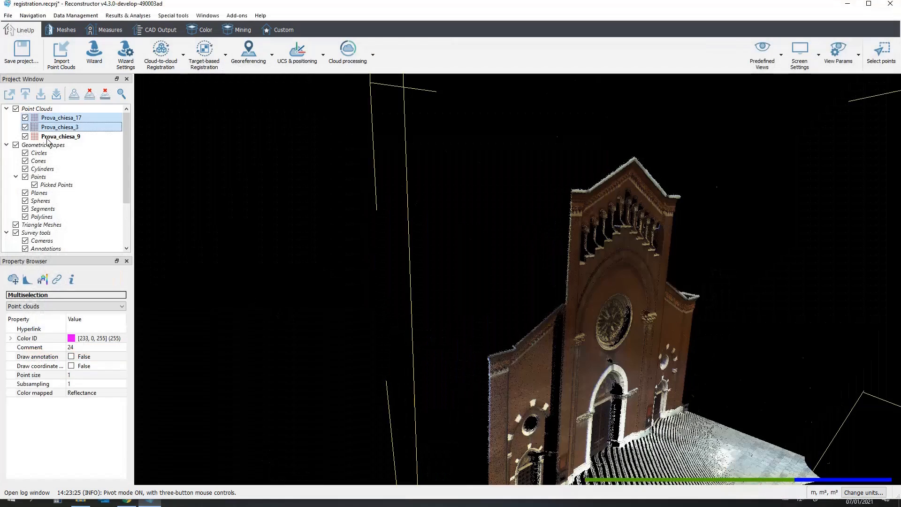
Step: Start manual pre-registration of Prova_chiesa_9 against Prova_chiesa_3 as reference
left_click(183, 55)
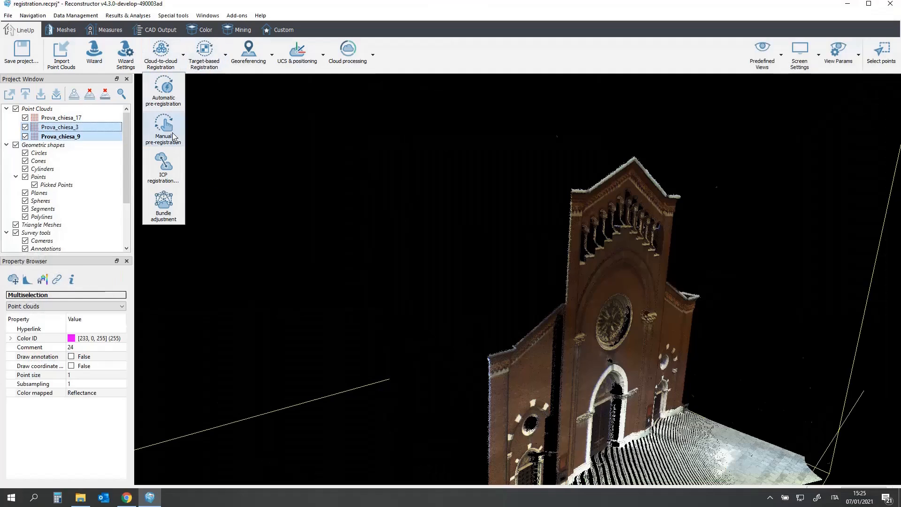
left_click(162, 127)
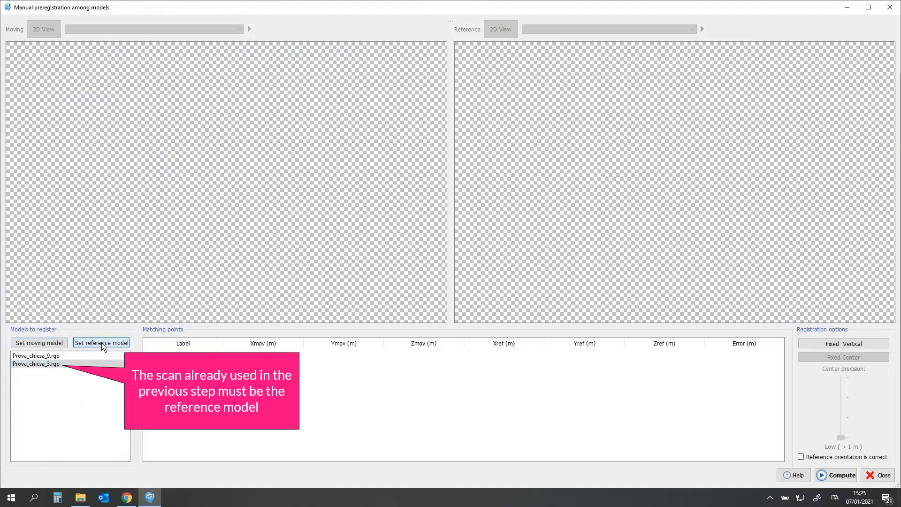
left_click(101, 343)
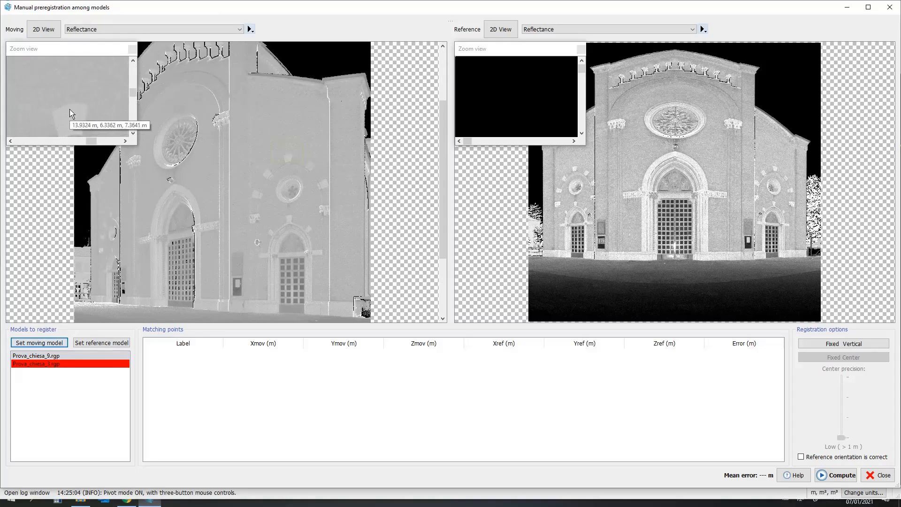
Step: Match three facade points, compute the 0.0134 m registration and apply the transform
left_click(72, 110)
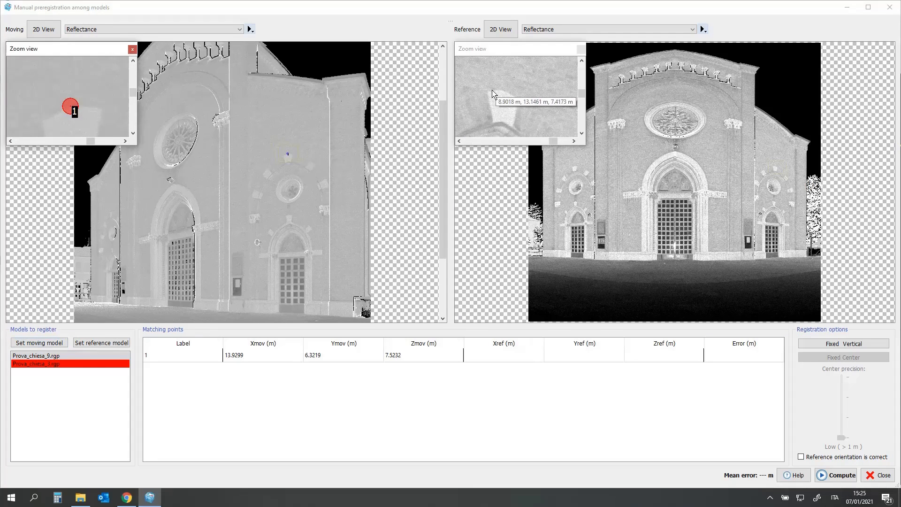
left_click(487, 90)
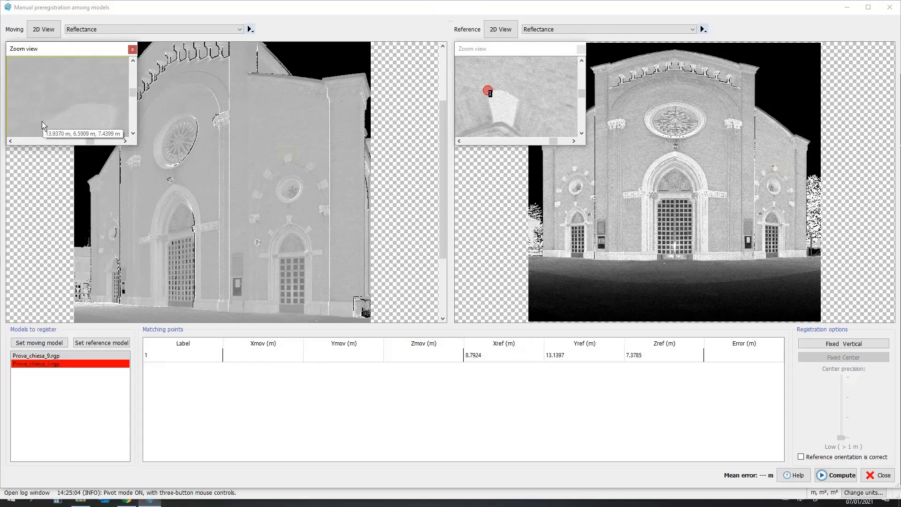
left_click(44, 126)
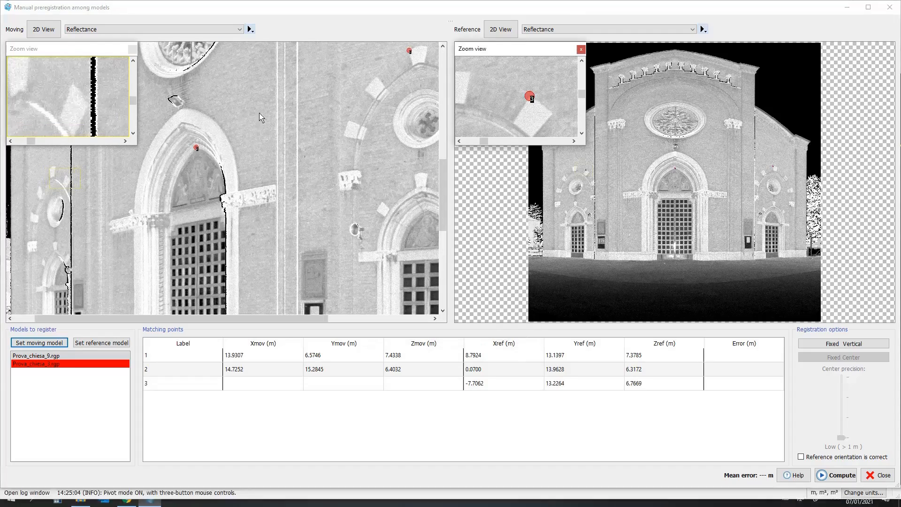
left_click(835, 475)
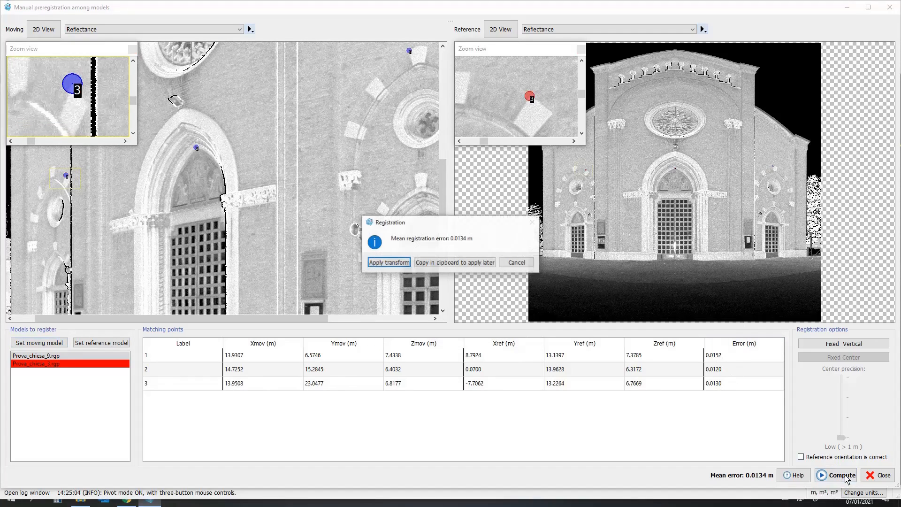
left_click(387, 262)
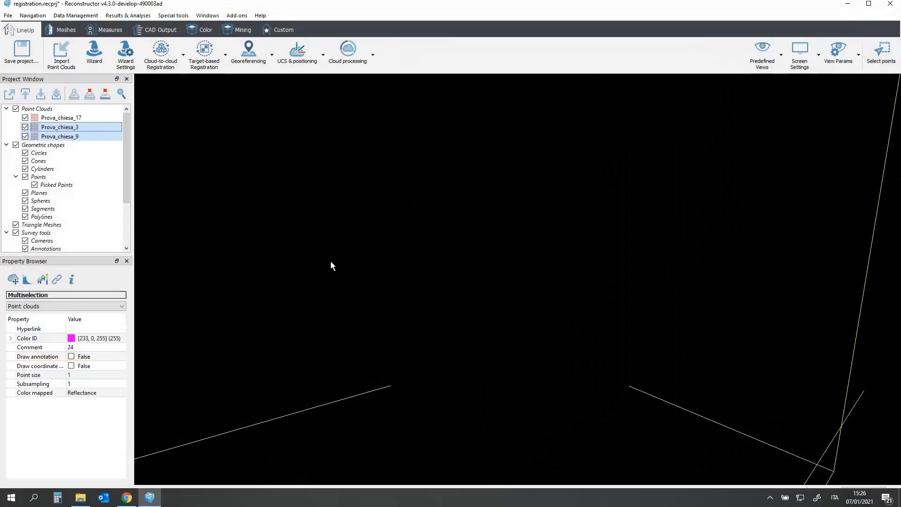
Step: Bring up bundle adjustment with Prova_chiesa_17 as reference and scans 3 and 9 moving
left_click(60, 118)
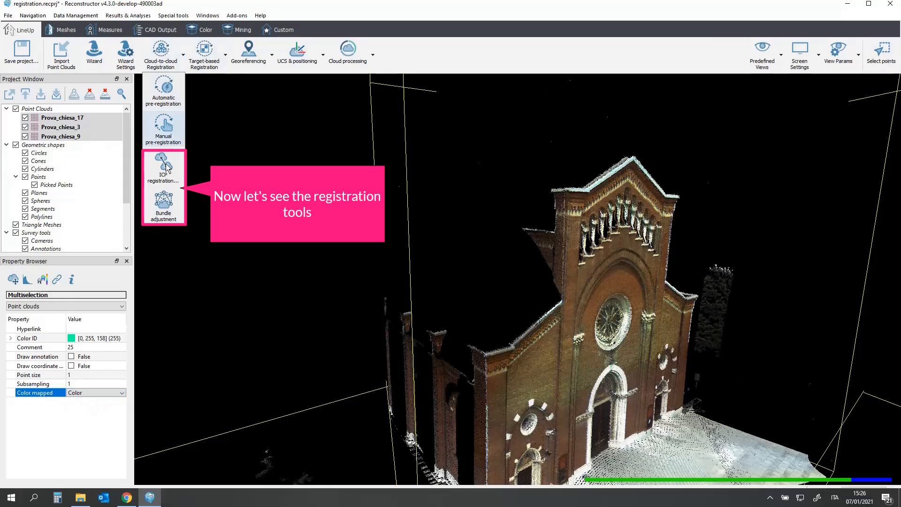
mouse_move(164, 167)
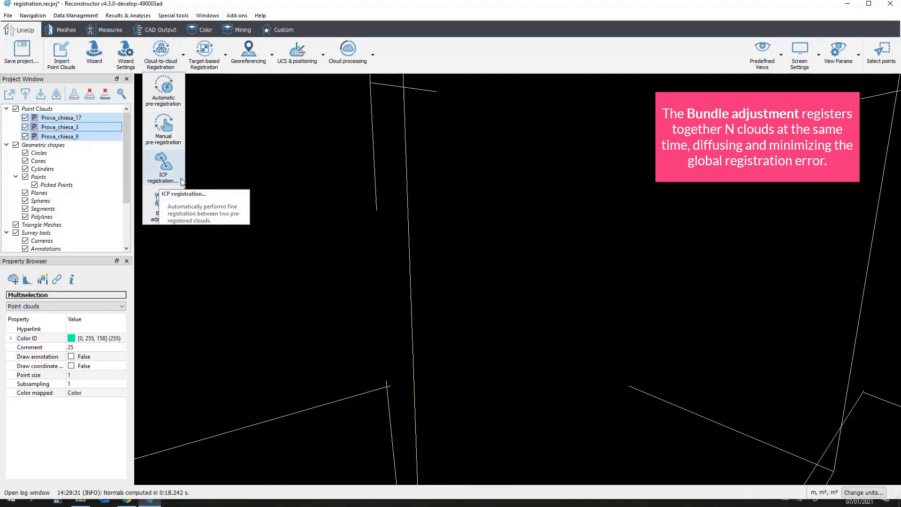
left_click(164, 209)
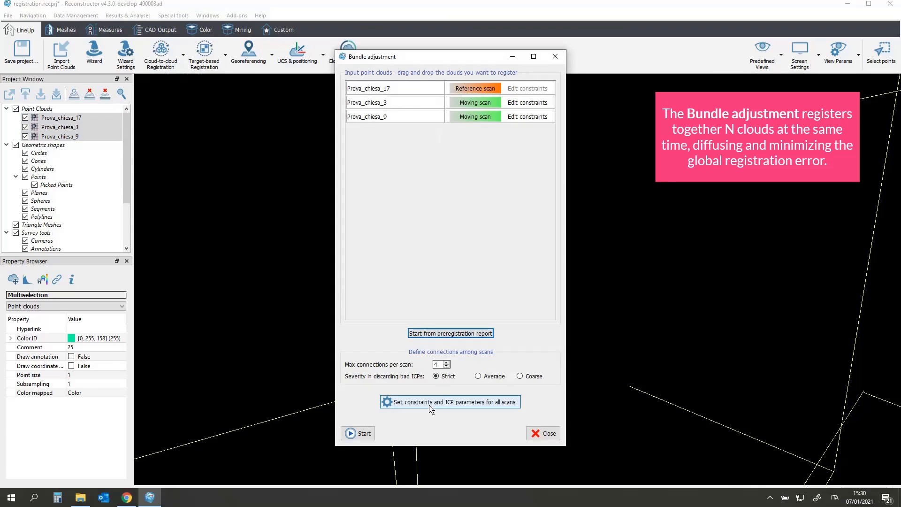
Step: Open ICP registration with Prova_chiesa_17 as reference and Prova_chiesa_3 set as moving scan
left_click(542, 433)
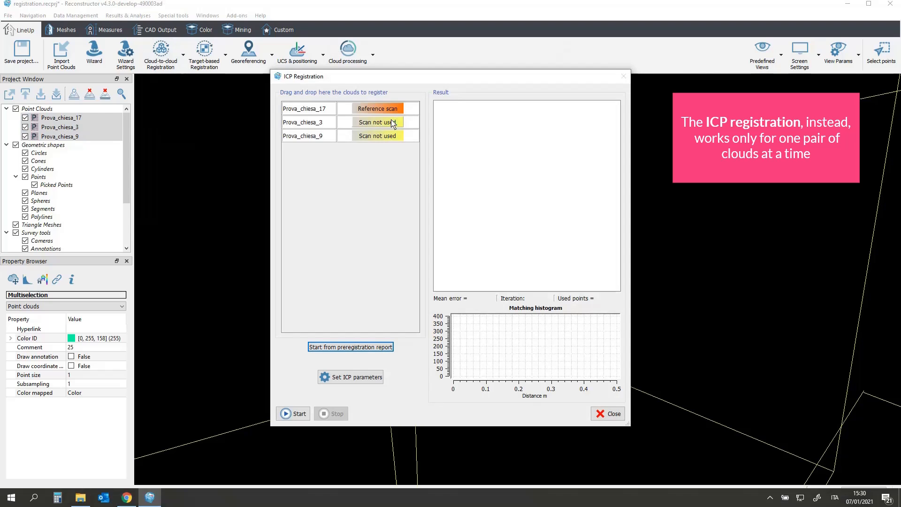
left_click(377, 122)
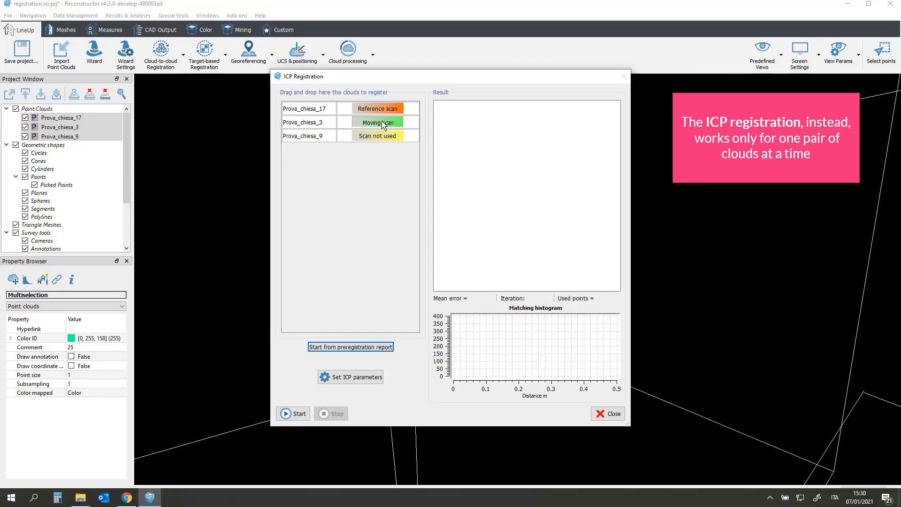